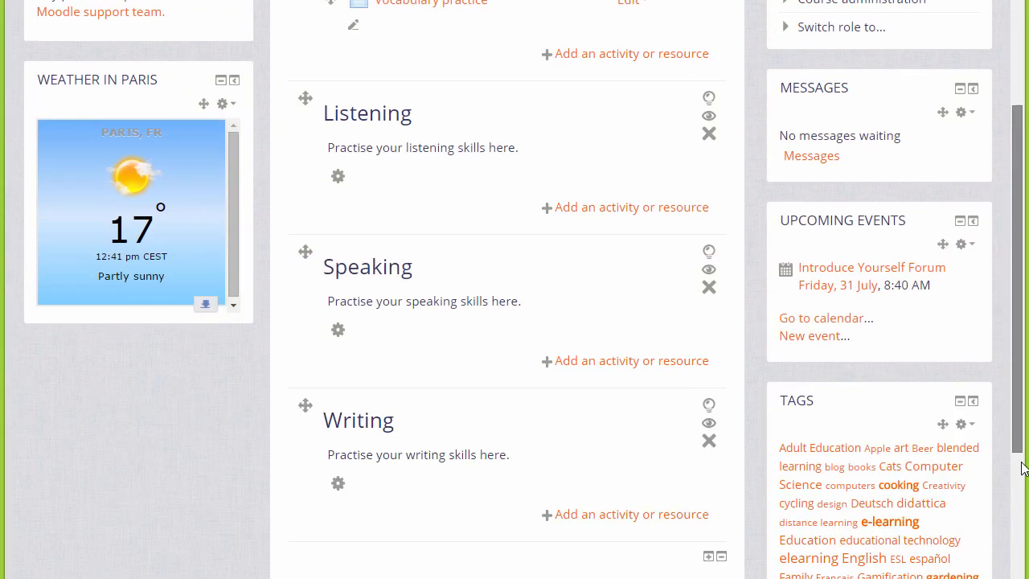
Scroll the course page down past the Listening, Speaking and Writing sections toward the blocks area
{"action": "scroll", "scroll_direction": "down", "scroll_amount": 3}
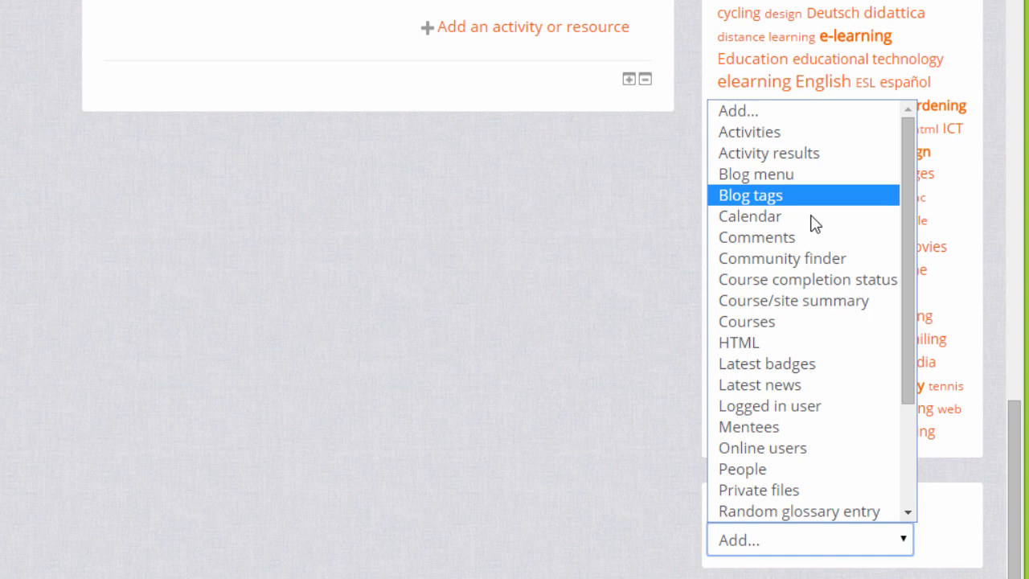
{"action": "mouse_move", "coordinate": [807, 236]}
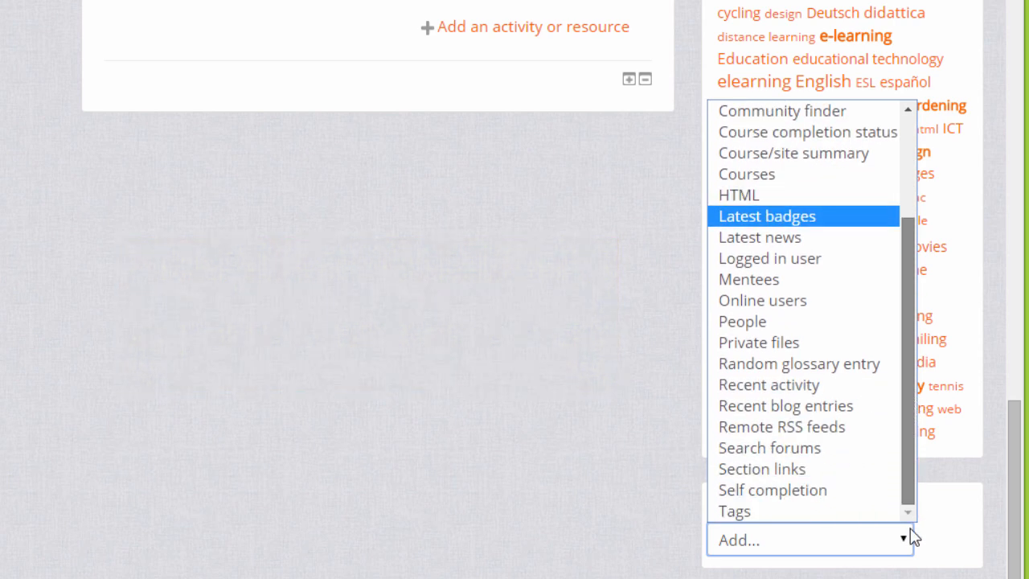
{"action": "mouse_move", "coordinate": [799, 363]}
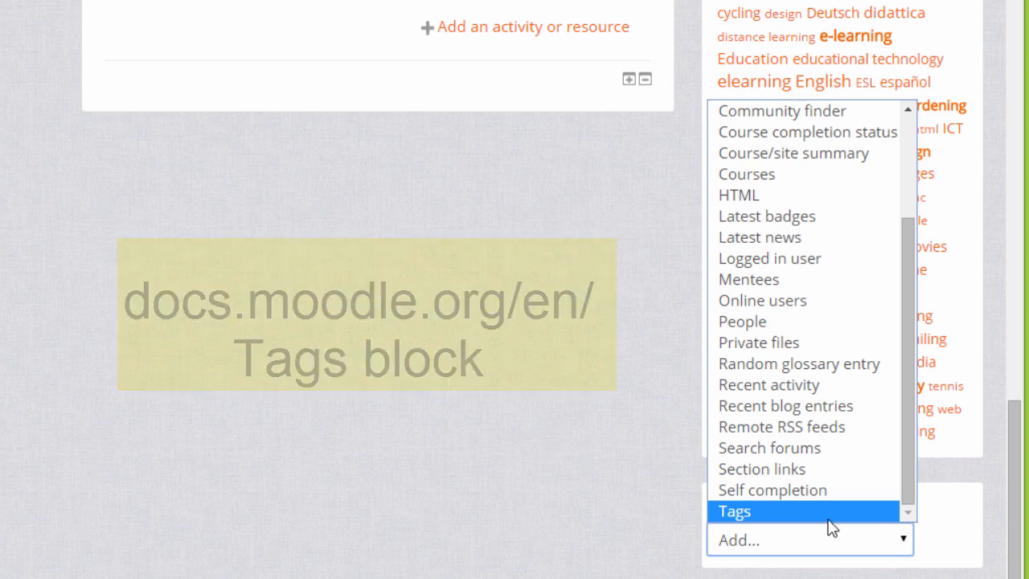
Choose Tags from the list of available blocks so a tag cloud block appears
{"action": "left_click", "coordinate": [733, 511]}
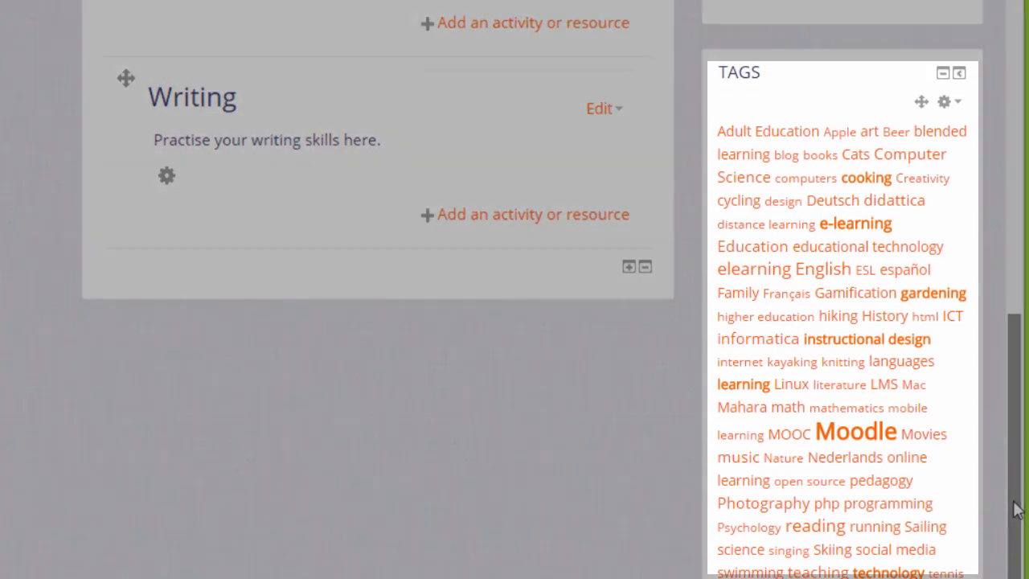
{"action": "mouse_move", "coordinate": [923, 177]}
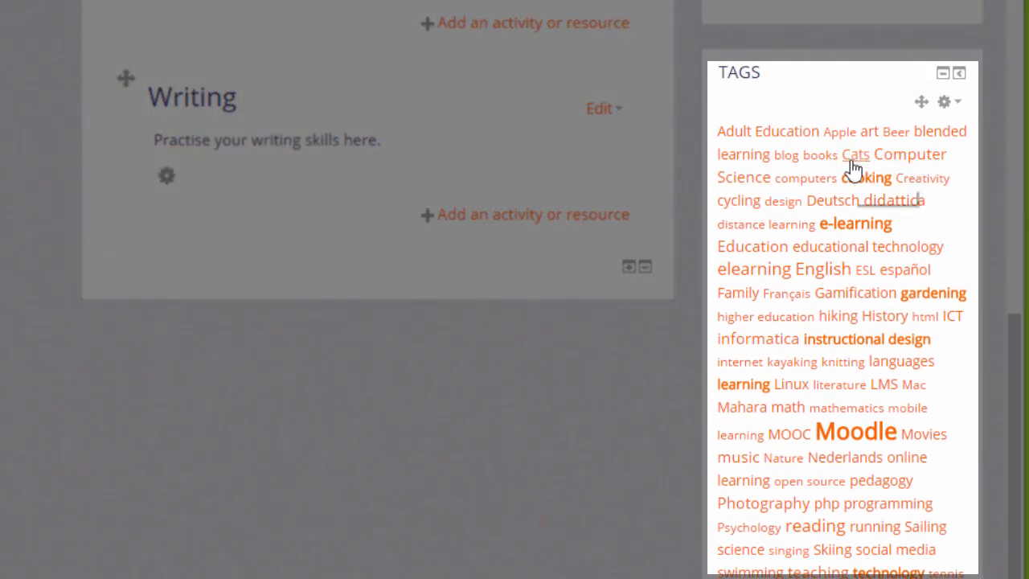
{"action": "mouse_move", "coordinate": [855, 155]}
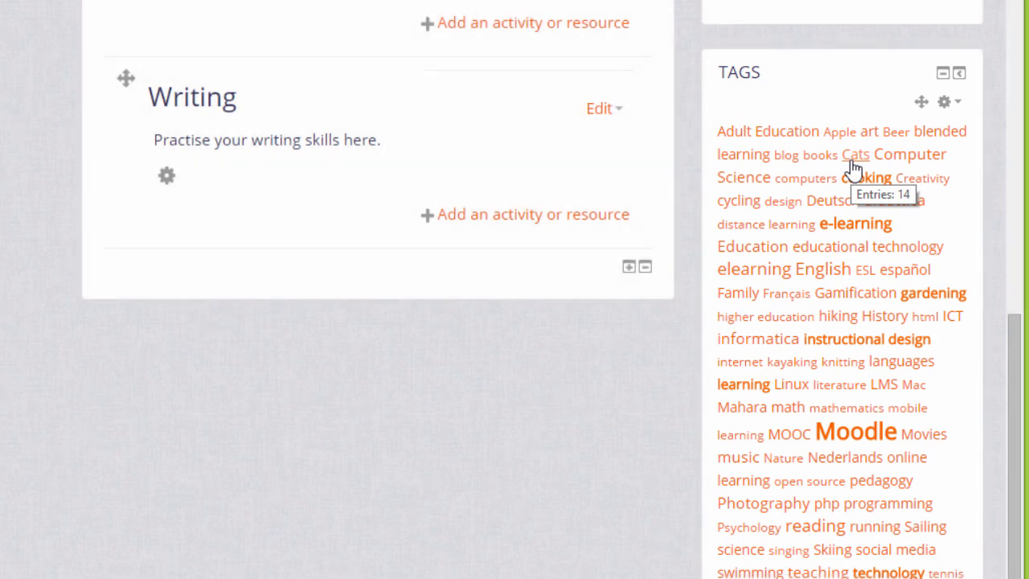
{"action": "mouse_move", "coordinate": [855, 162]}
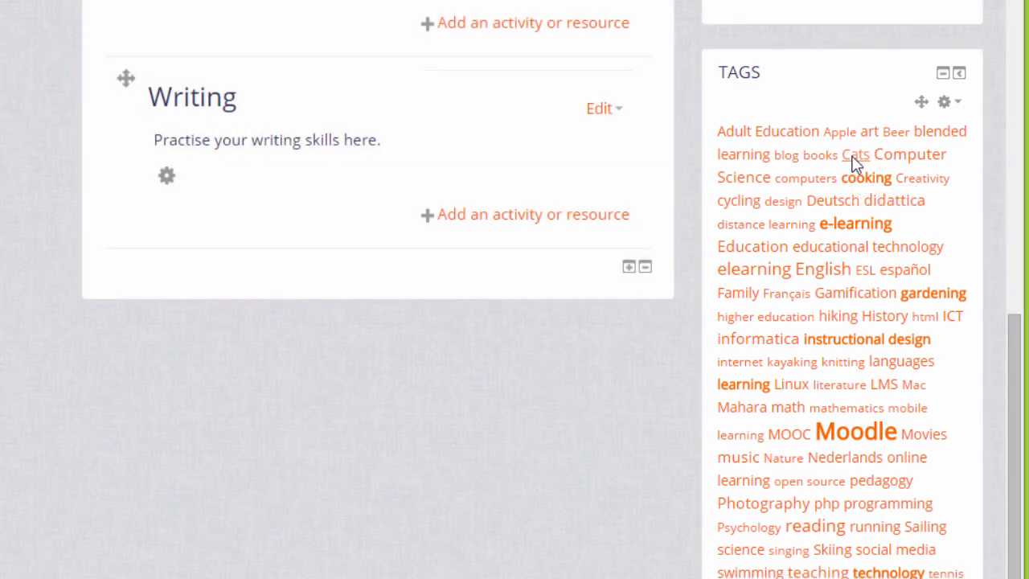
Open the Cats tag's results page listing the 13 users tagged with Cats
{"action": "left_click", "coordinate": [855, 155]}
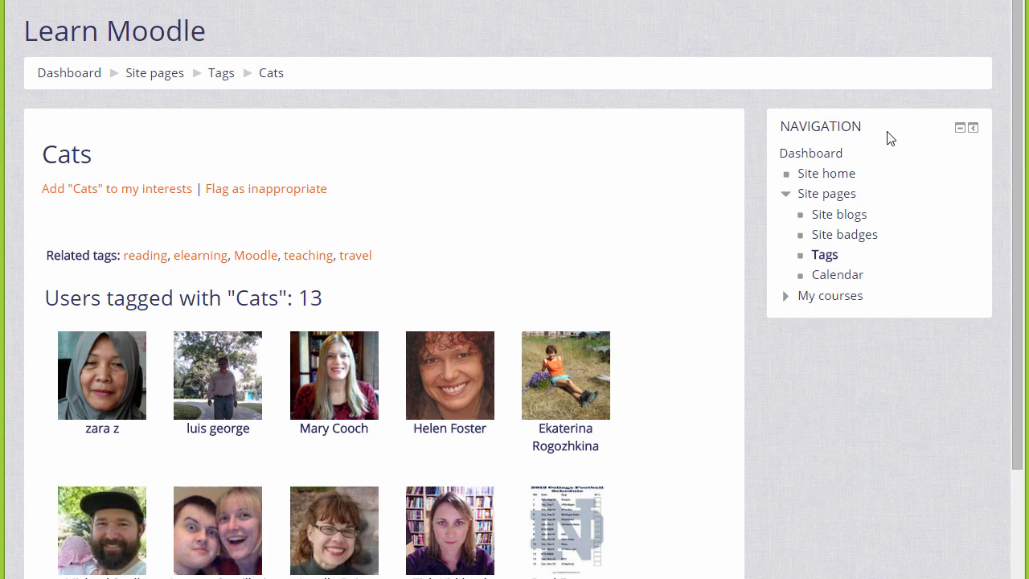
{"action": "mouse_move", "coordinate": [843, 91]}
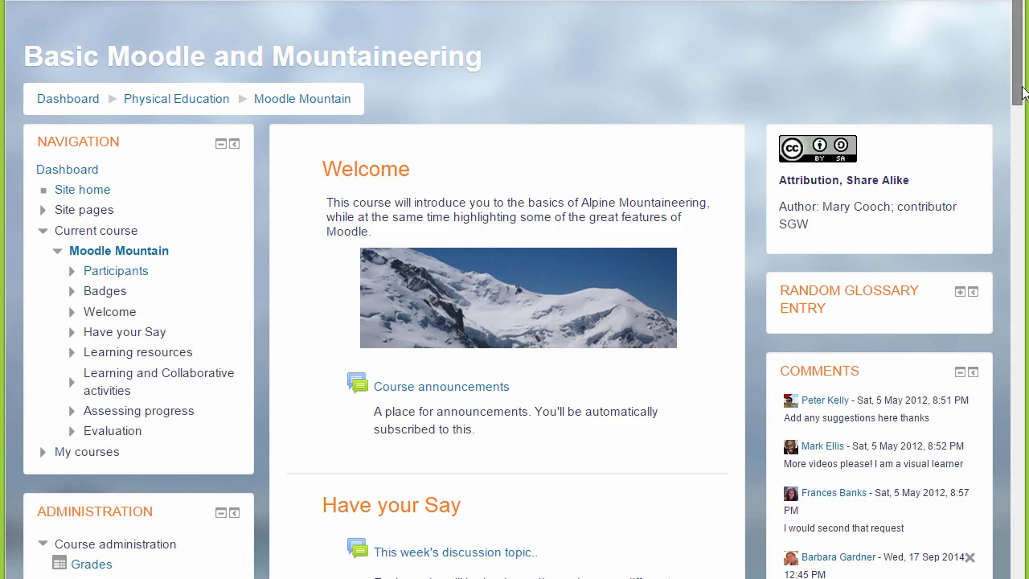
Reach the Comments block with its five comments and start an entry in 'Add a comment...'
{"action": "scroll", "scroll_direction": "down", "scroll_amount": 3}
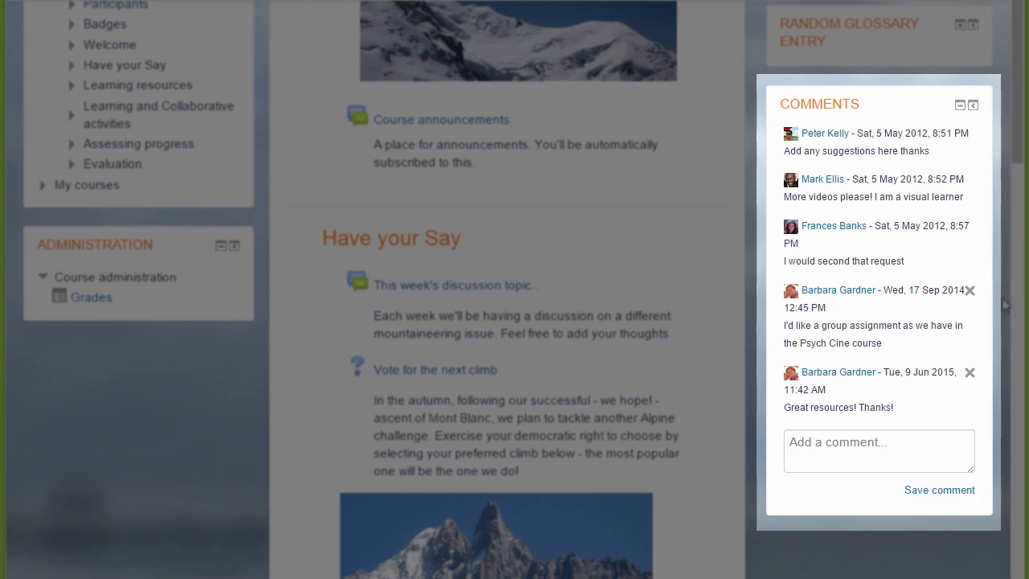
{"action": "left_click", "coordinate": [878, 450]}
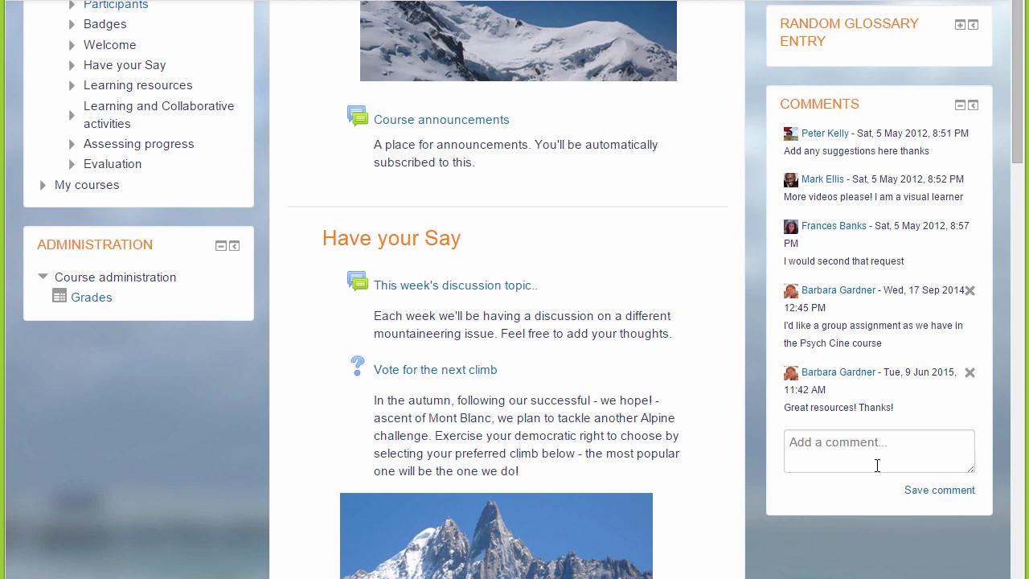
{"action": "mouse_move", "coordinate": [964, 45]}
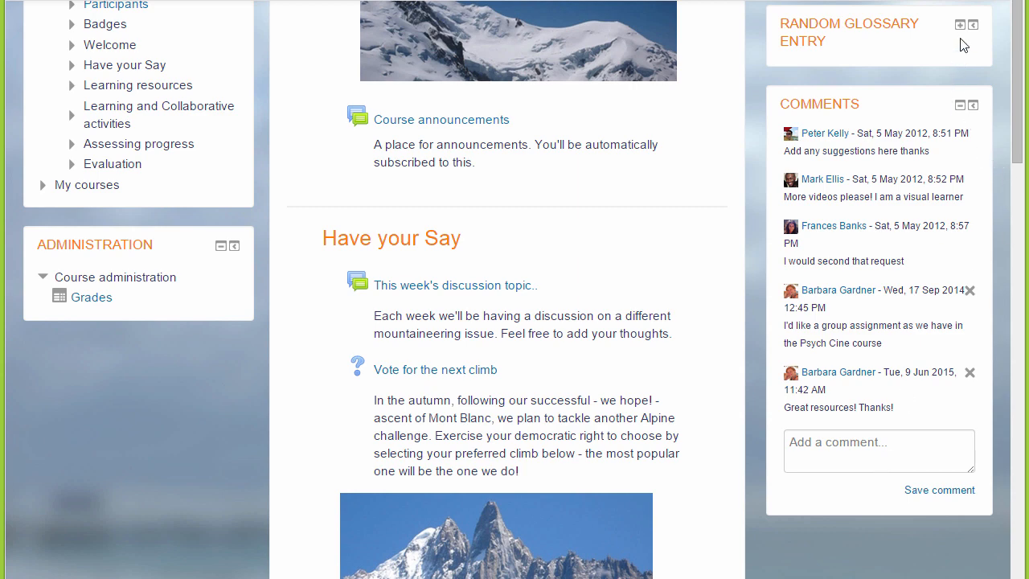